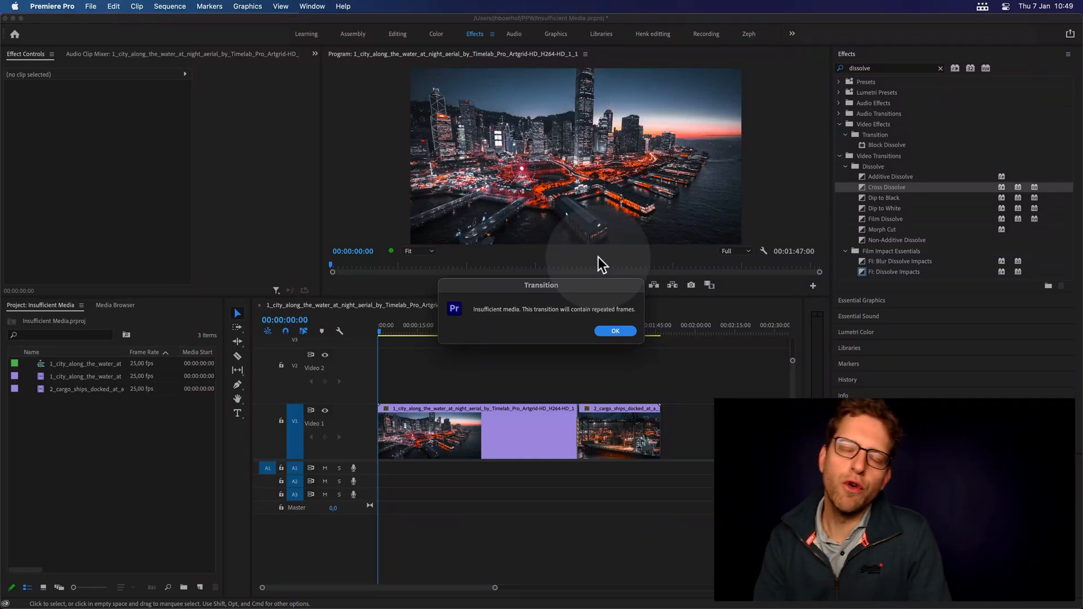
{"action": "mouse_move", "coordinate": [609, 293]}
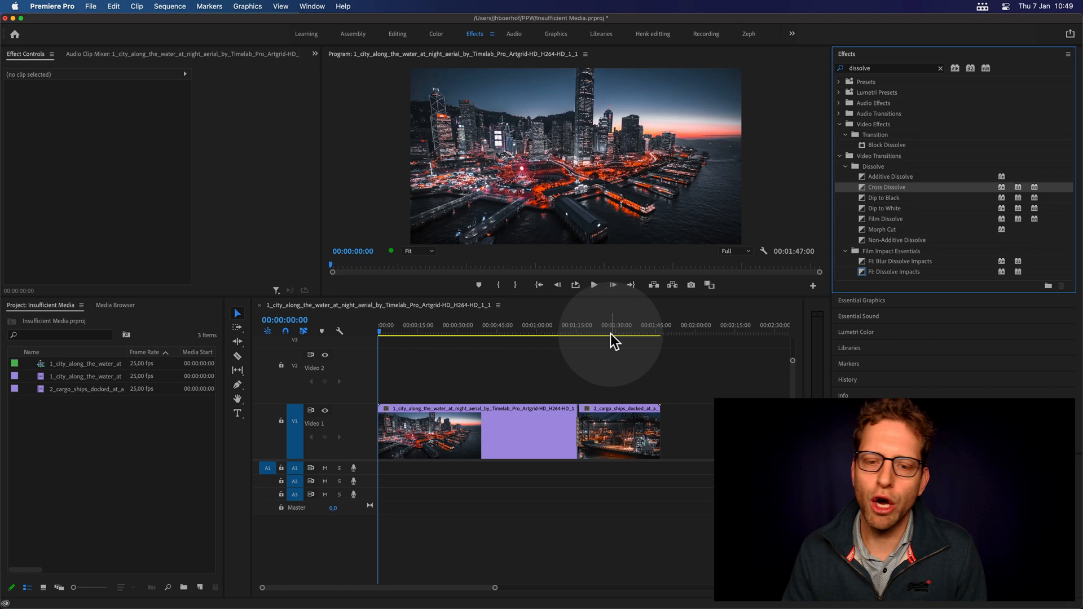
- Move the playhead to the cut between the city and cargo ships clips to inspect the striped transition
{"action": "left_click", "coordinate": [579, 325]}
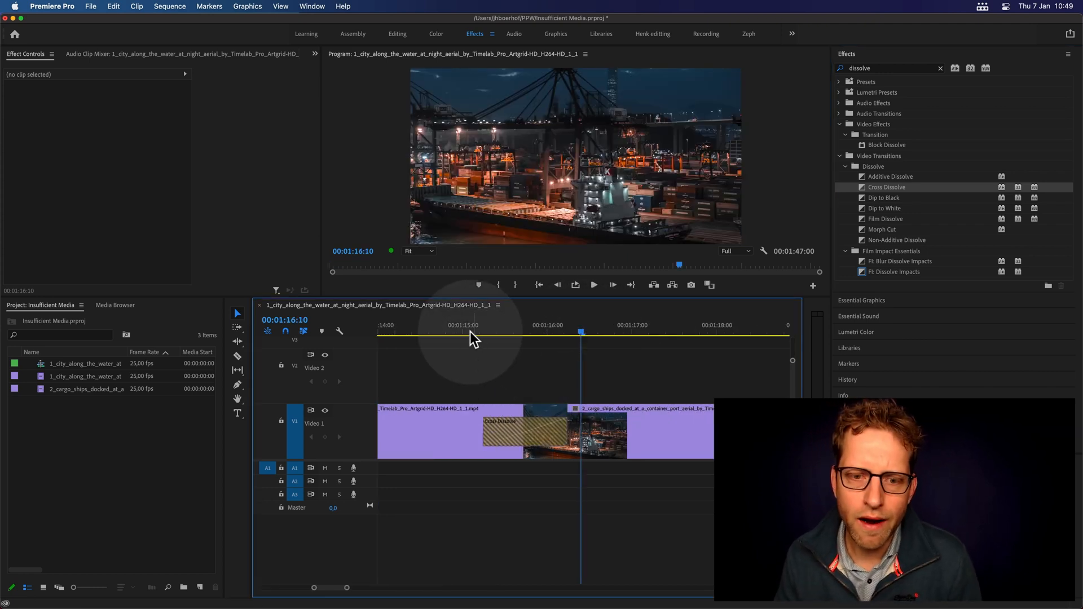
{"action": "left_click", "coordinate": [499, 422]}
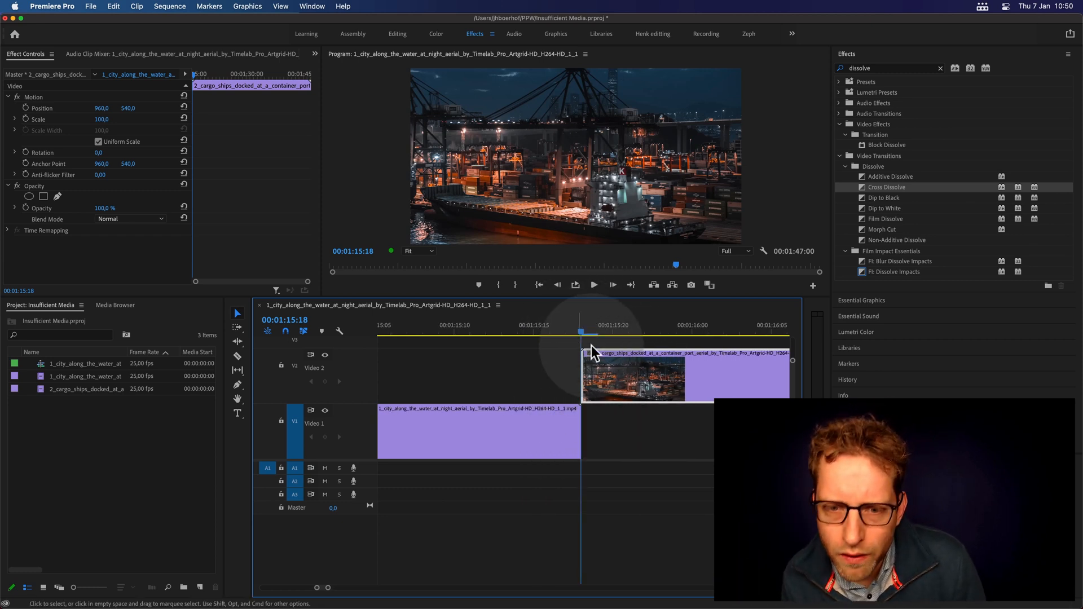
- Select the cargo ships clip to reposition it against the city clip's end on Video 1
{"action": "left_click", "coordinate": [582, 373]}
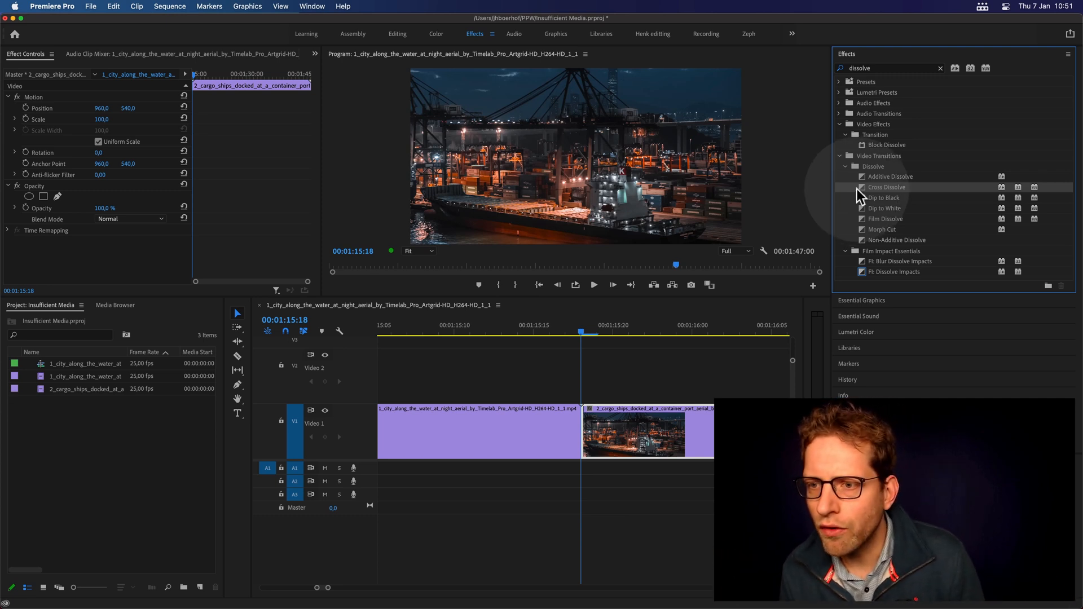
{"action": "left_click_drag", "start_coordinate": [885, 187], "coordinate": [583, 435]}
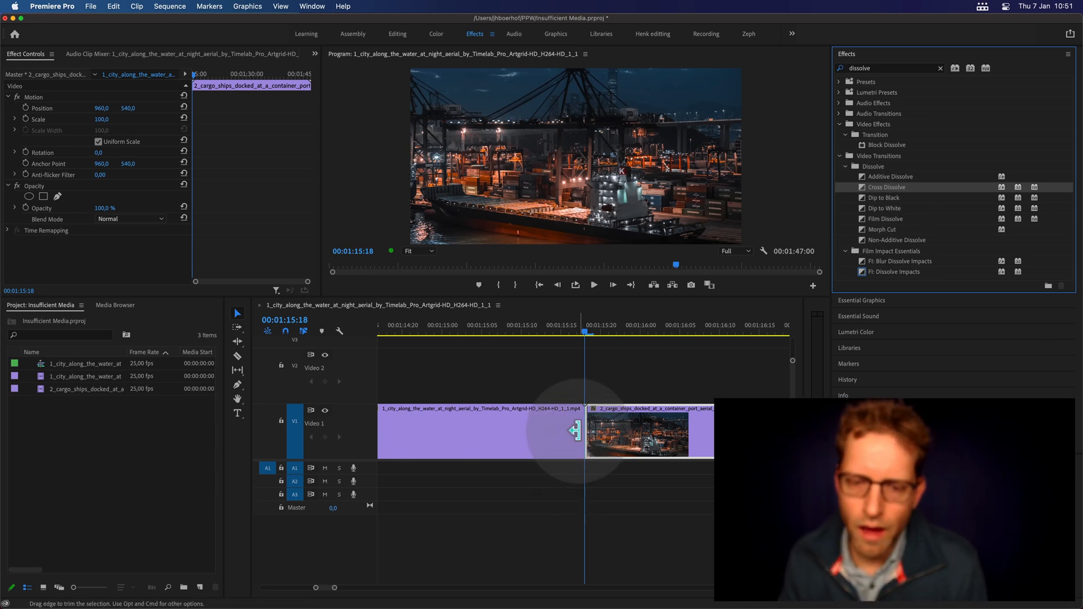
- Ripple-trim frames off the end of the city clip, keeping the cargo ships clip butted against it
{"action": "left_click", "coordinate": [619, 483]}
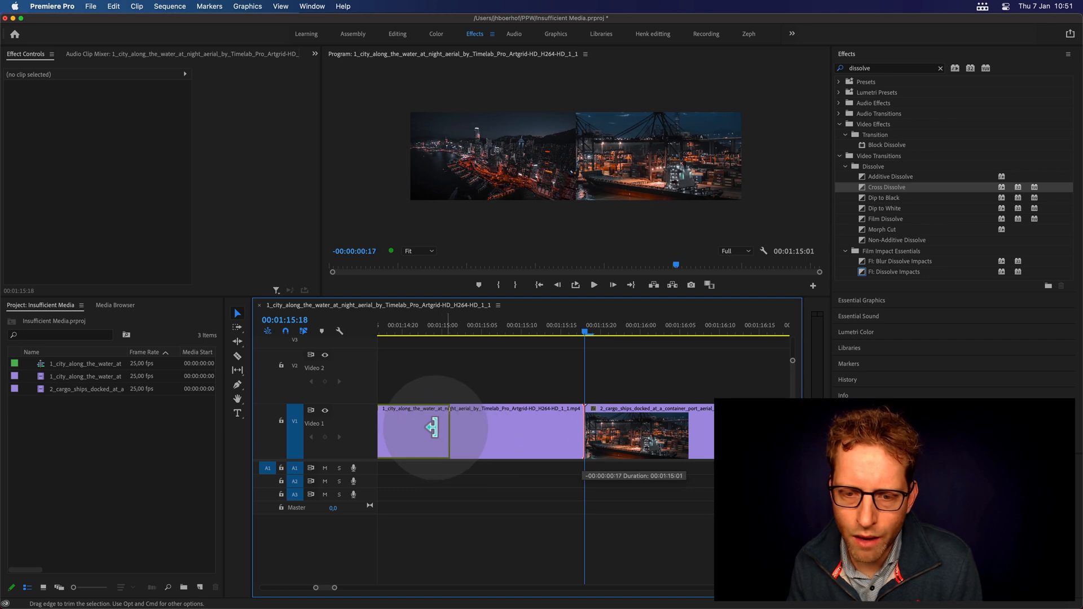
{"action": "left_click_drag", "start_coordinate": [432, 426], "coordinate": [392, 427]}
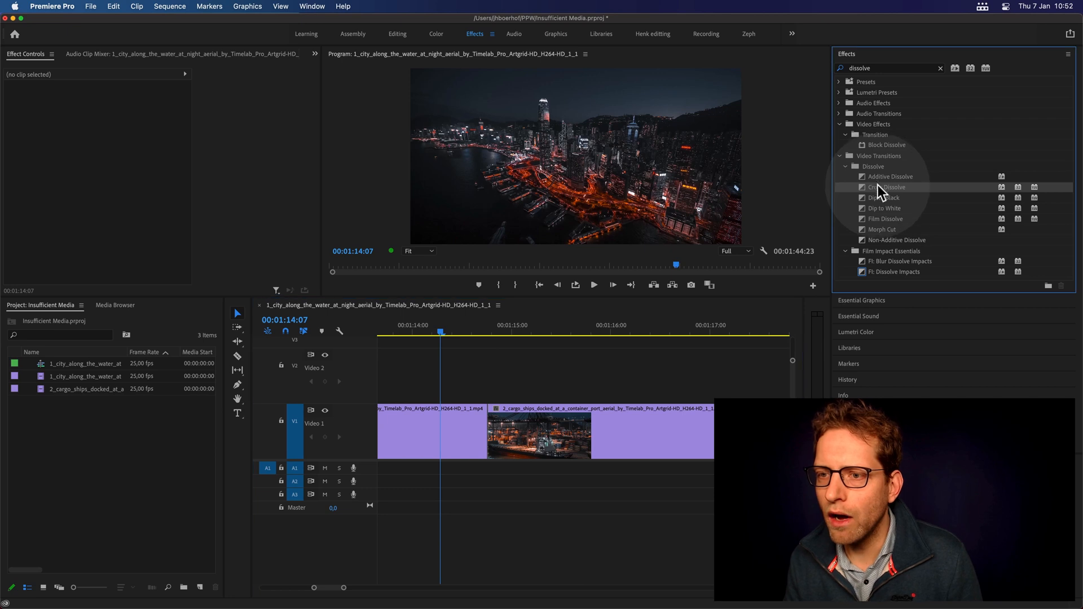
- Drag Cross Dissolve onto the cut between the city and cargo ships clips on V1
{"action": "left_click_drag", "start_coordinate": [887, 188], "coordinate": [498, 434]}
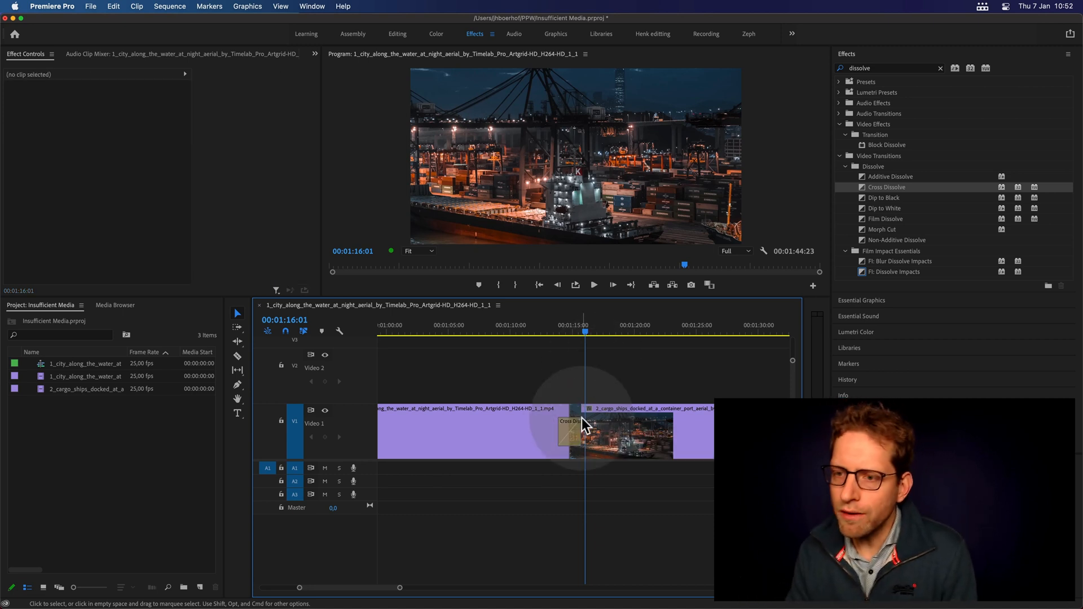
{"action": "mouse_move", "coordinate": [590, 425]}
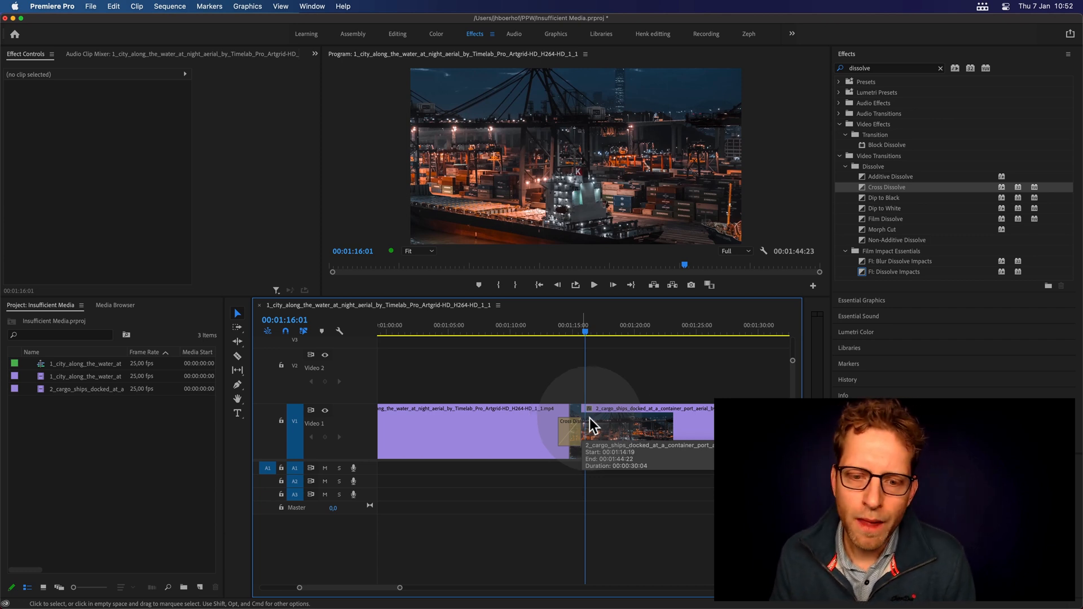